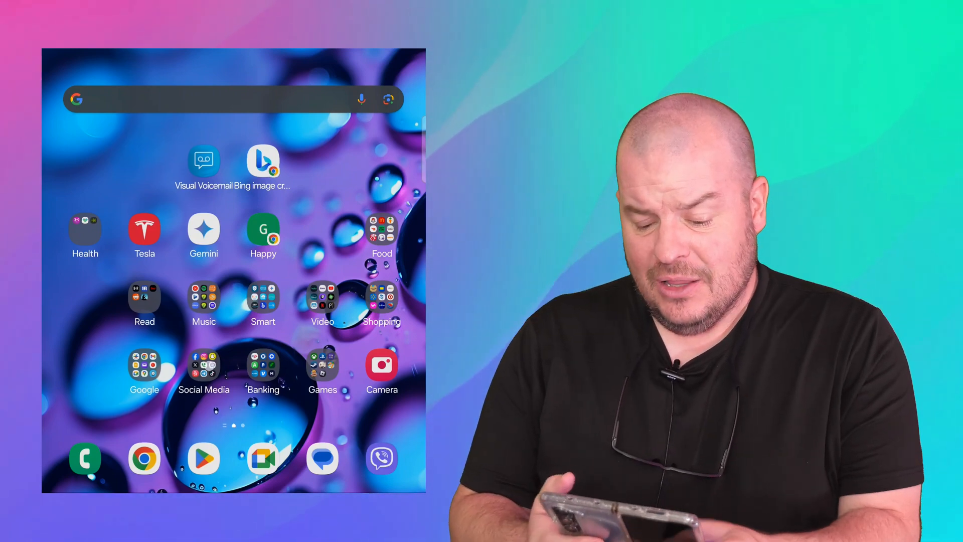
Open Instagram's App info from the Social Media folder on the home screen.
left_click(204, 369)
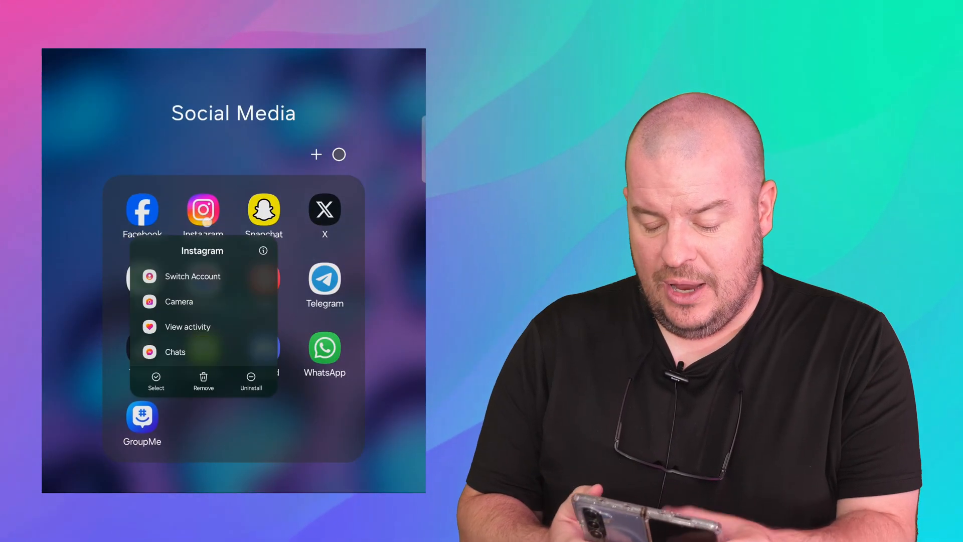
left_click(263, 251)
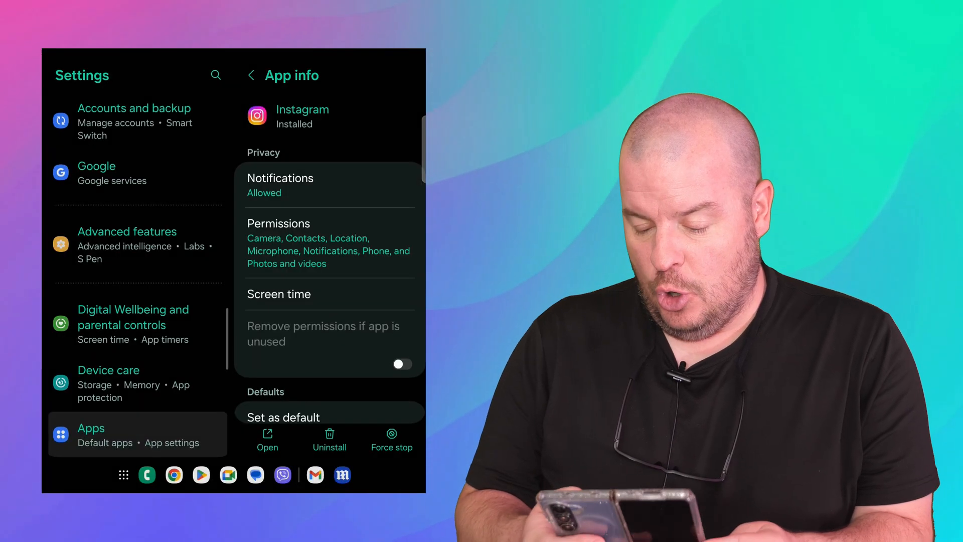
left_click(280, 178)
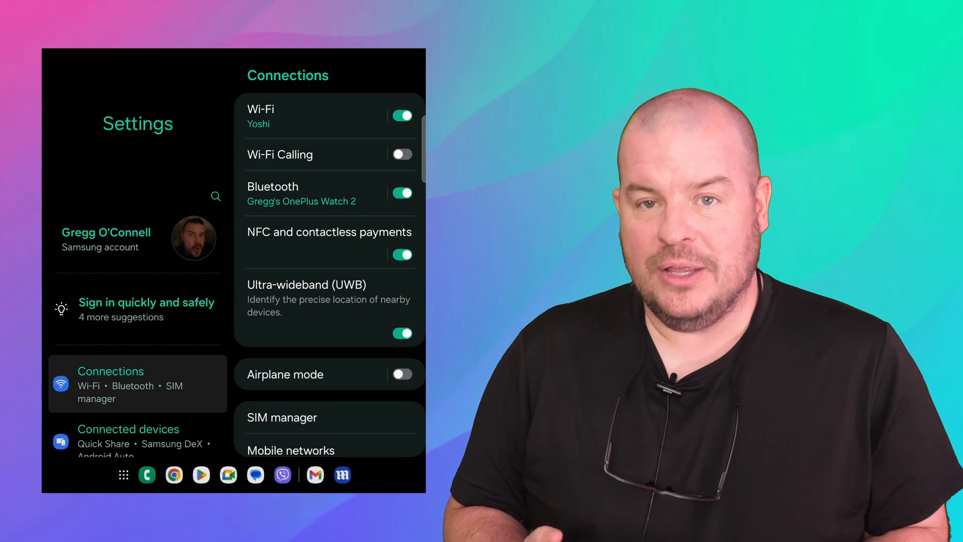
Enable 'Manage notification categories for each app' under Notifications > Advanced settings.
scroll("down", 3)
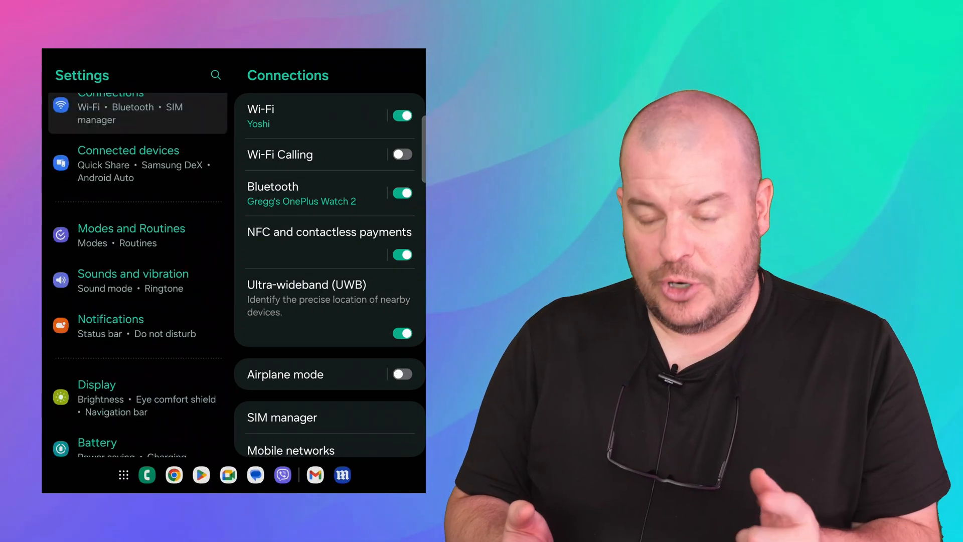
left_click(110, 325)
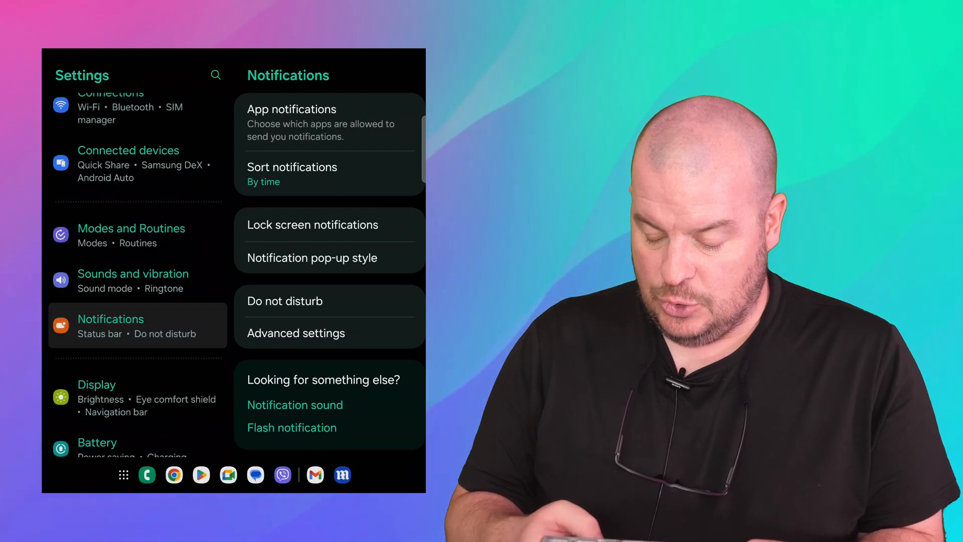
left_click(296, 332)
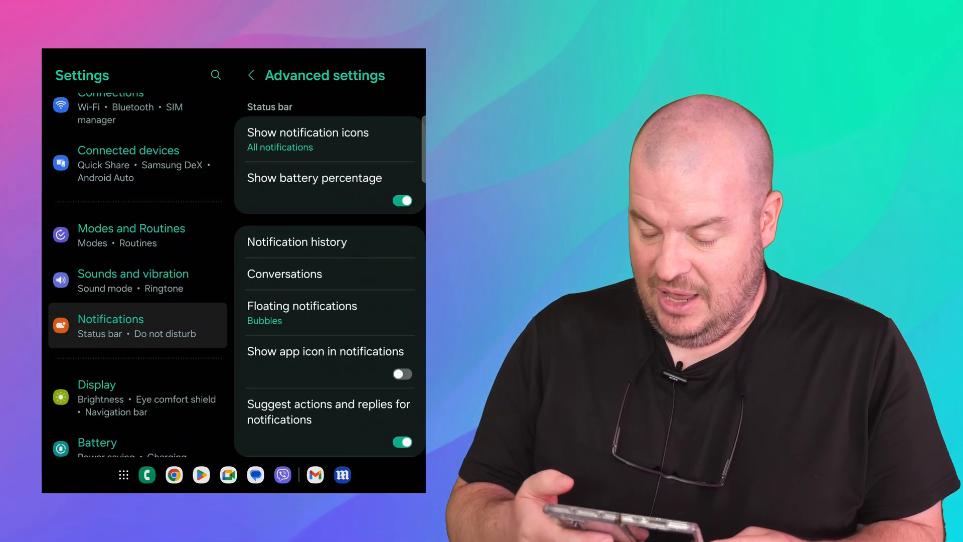
scroll("down", 3)
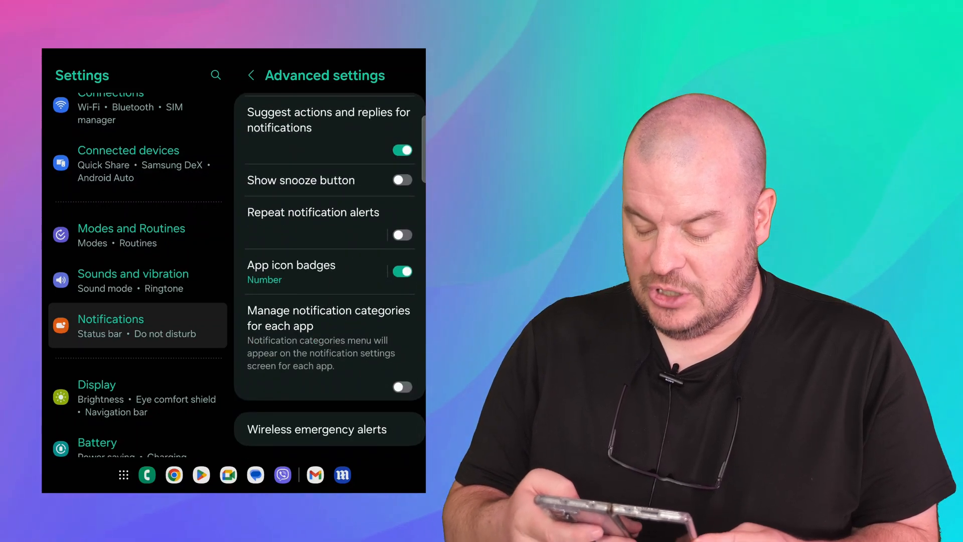
left_click(402, 387)
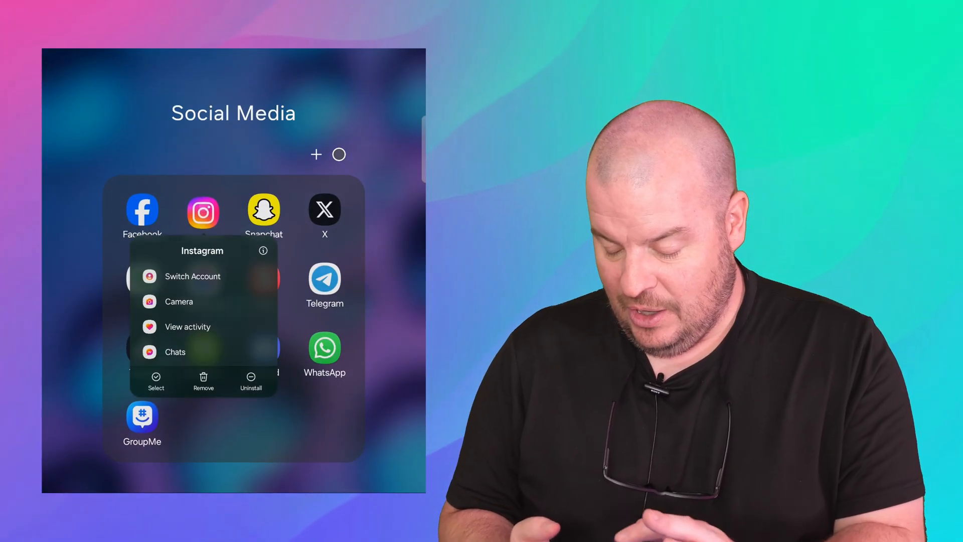
Open Instagram's App info notification categories and scroll through the allowed alert types.
left_click(262, 251)
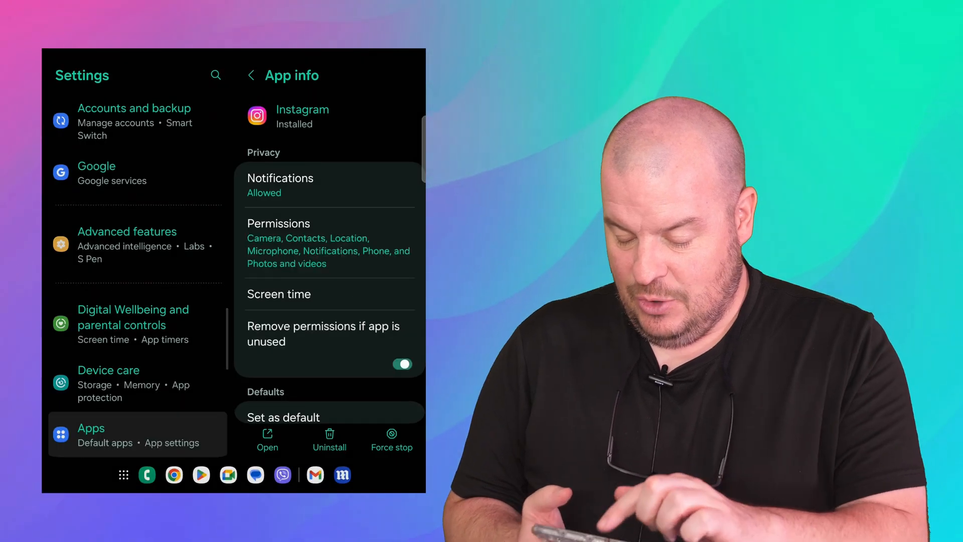
left_click(280, 184)
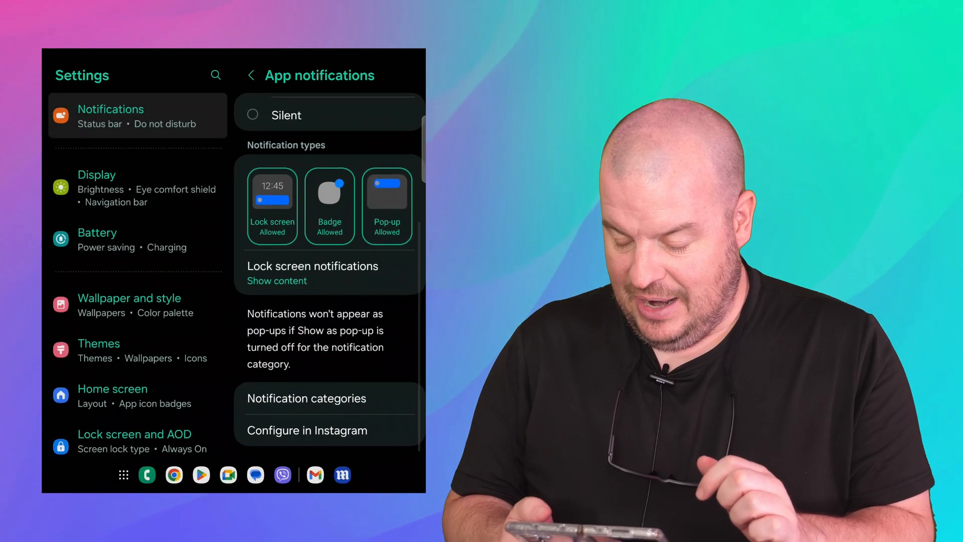
left_click(307, 398)
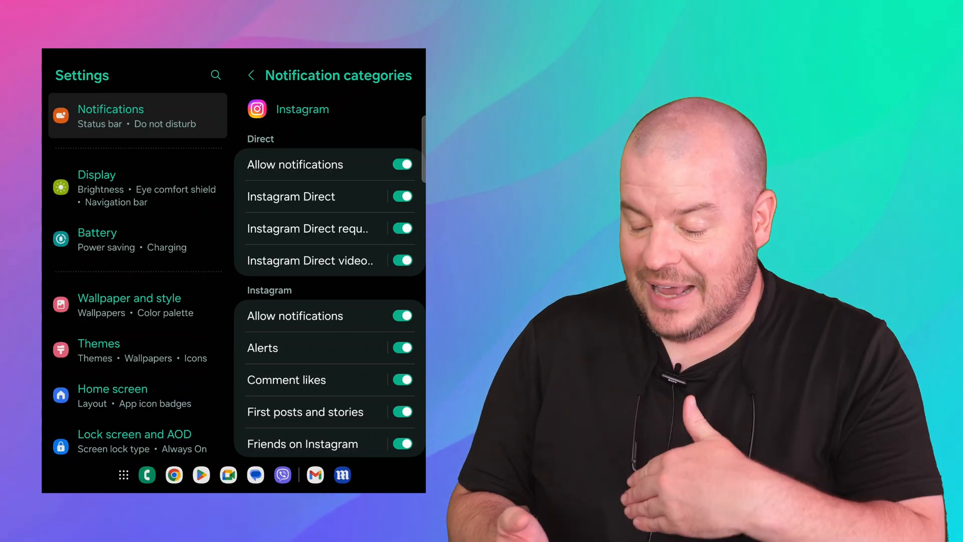
scroll("down", 3)
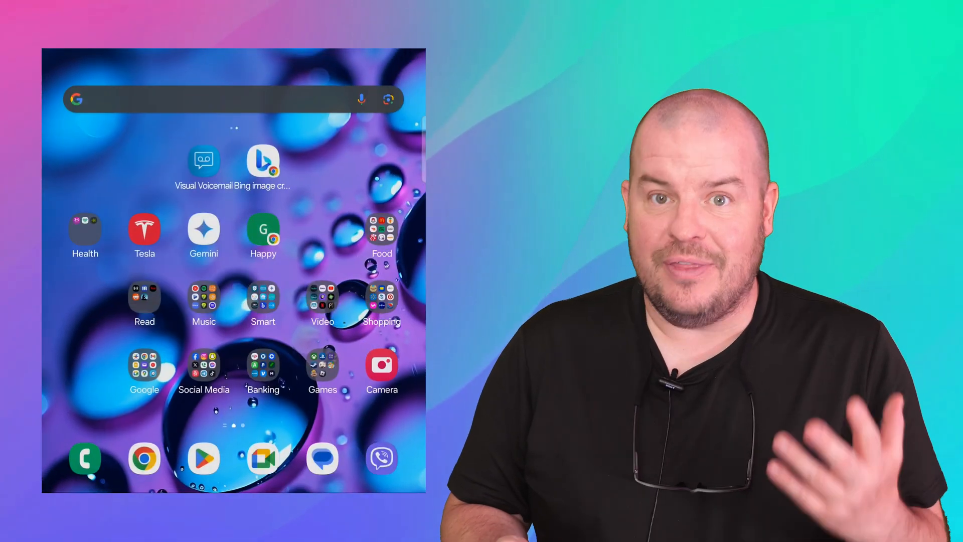
Open X's notification categories from the Social Media folder and scroll through them.
left_click(205, 367)
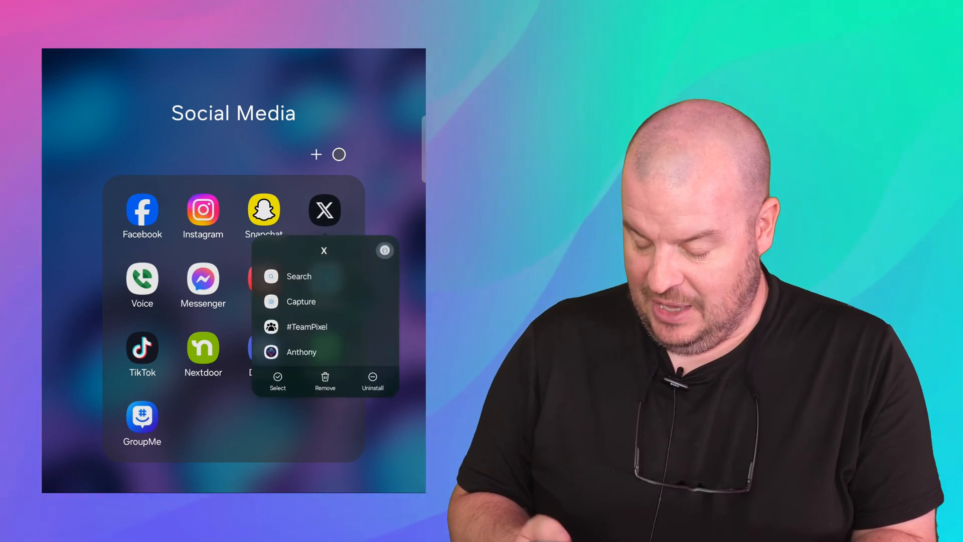
left_click(385, 251)
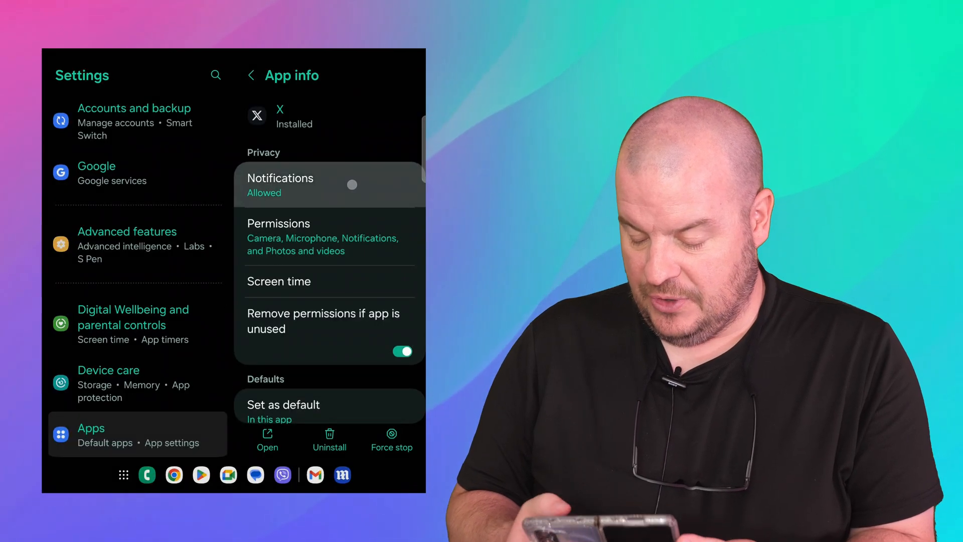
left_click(280, 184)
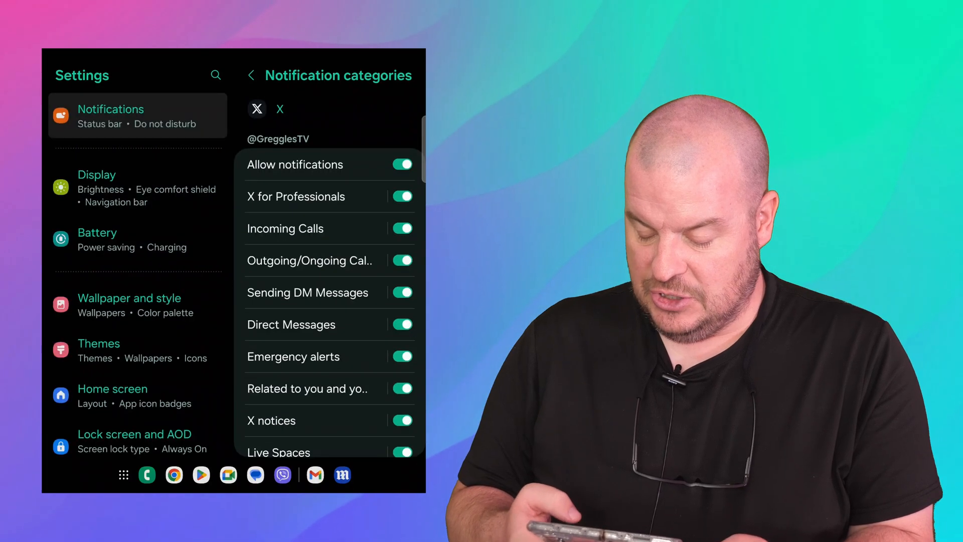
scroll("down", 3)
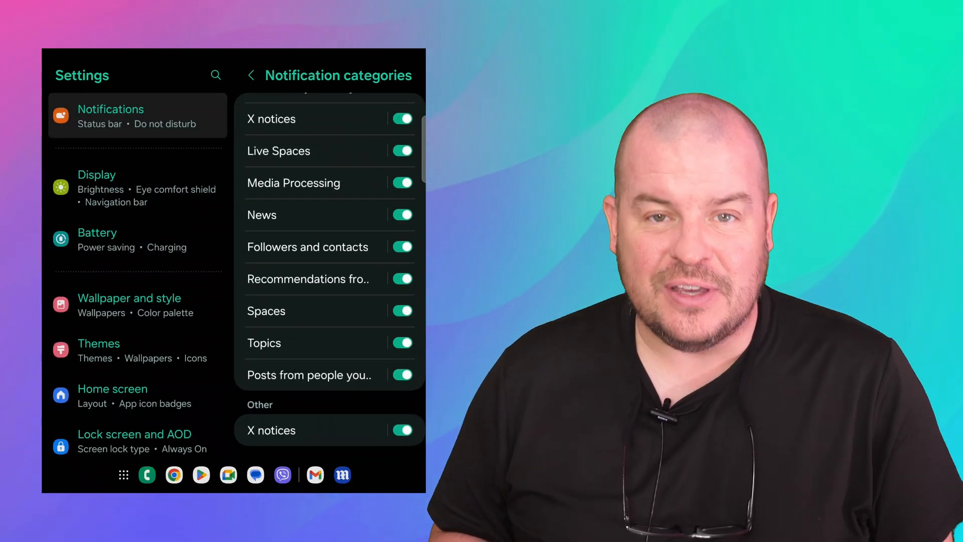